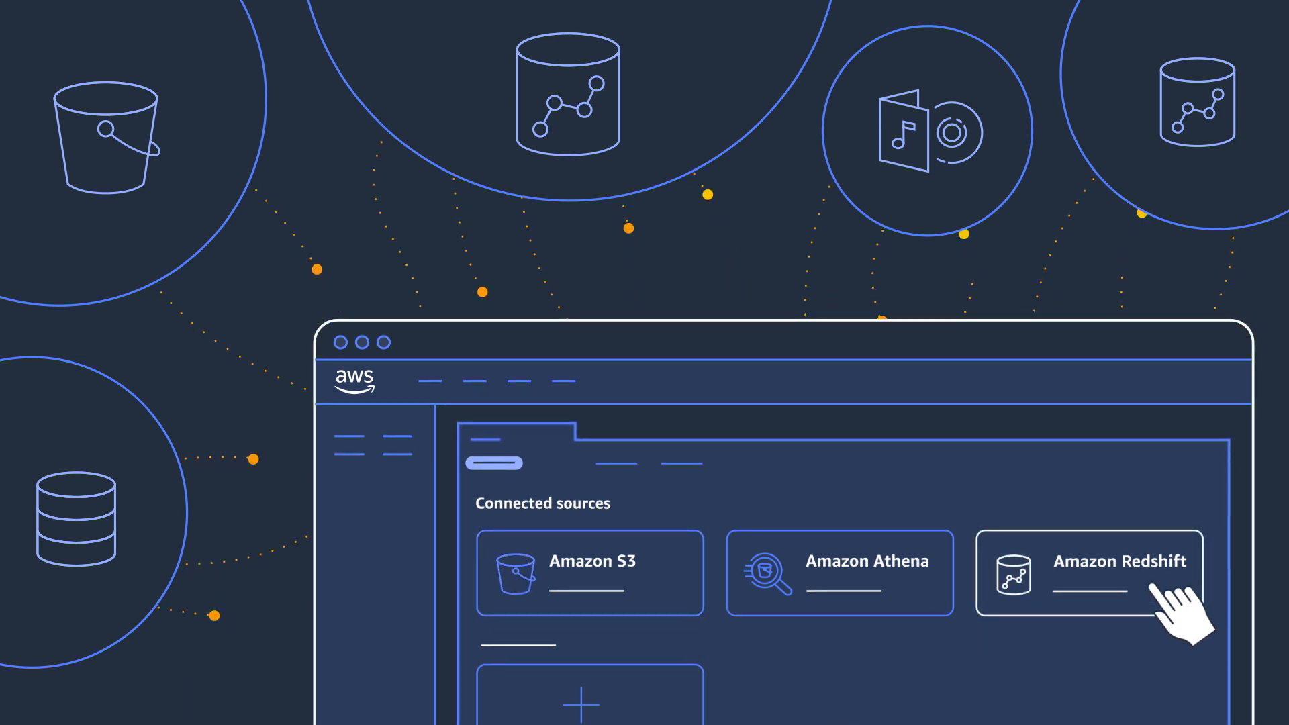
mouse_move(1201, 666)
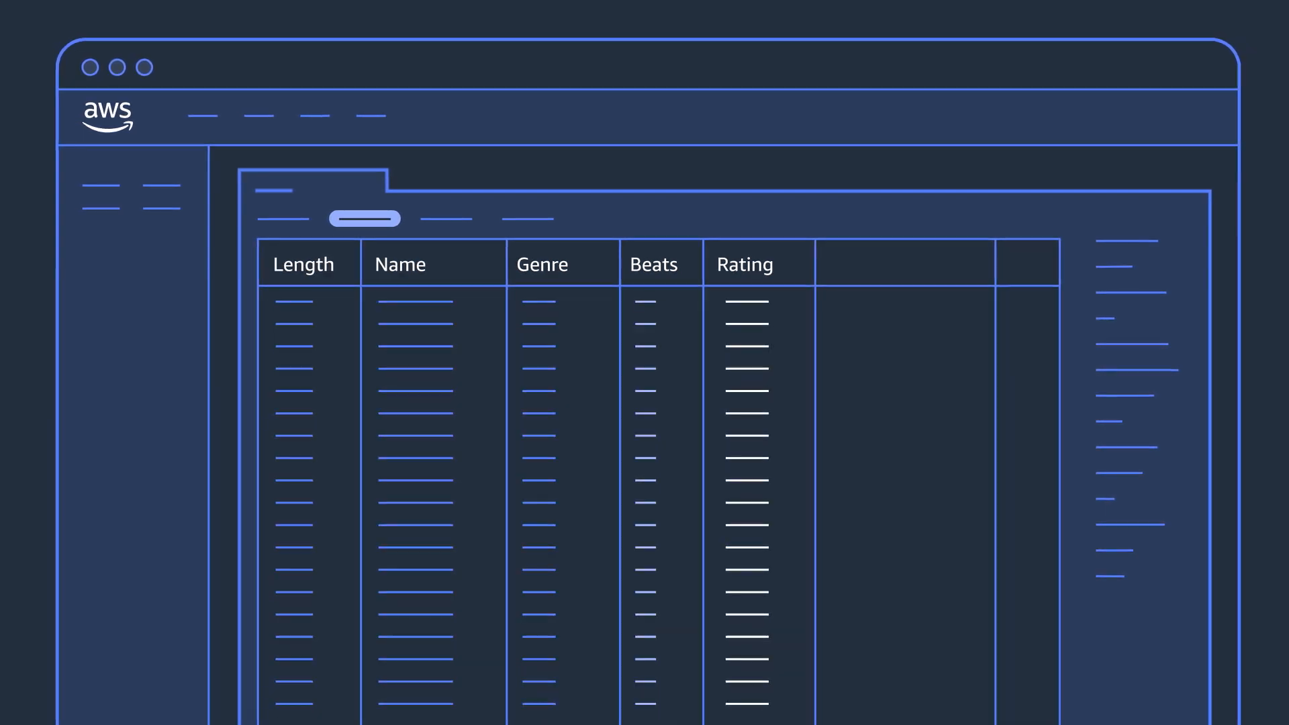
- Add a transform to the music table creating the Danceability feature column
click(303, 264)
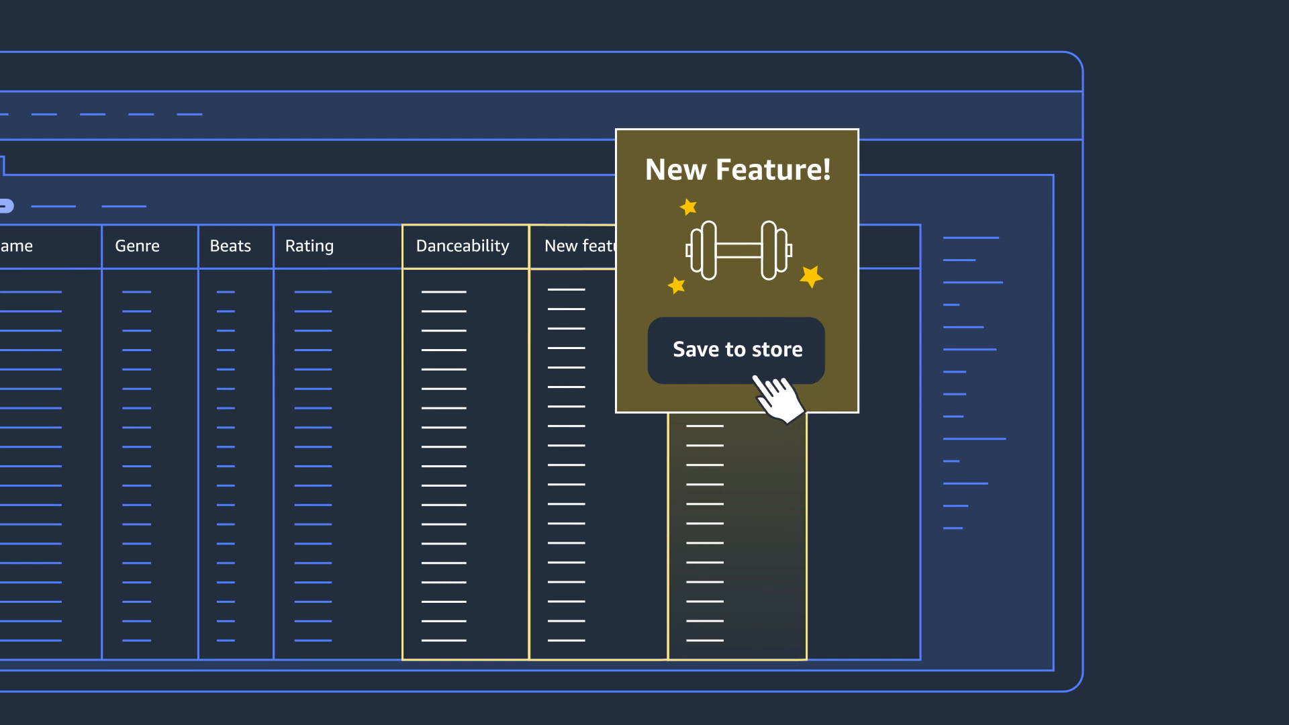
- Save the new Danceability feature to SageMaker Feature Store as a new entry
click(736, 349)
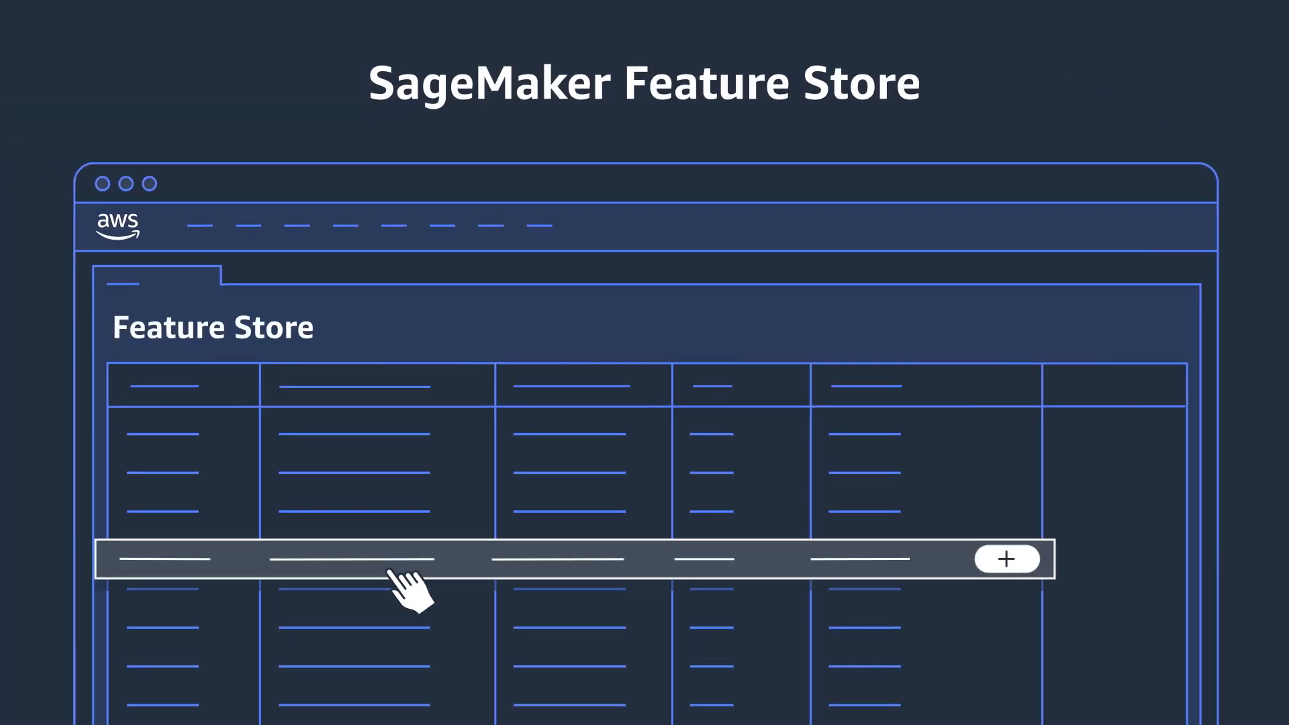
mouse_move(1061, 584)
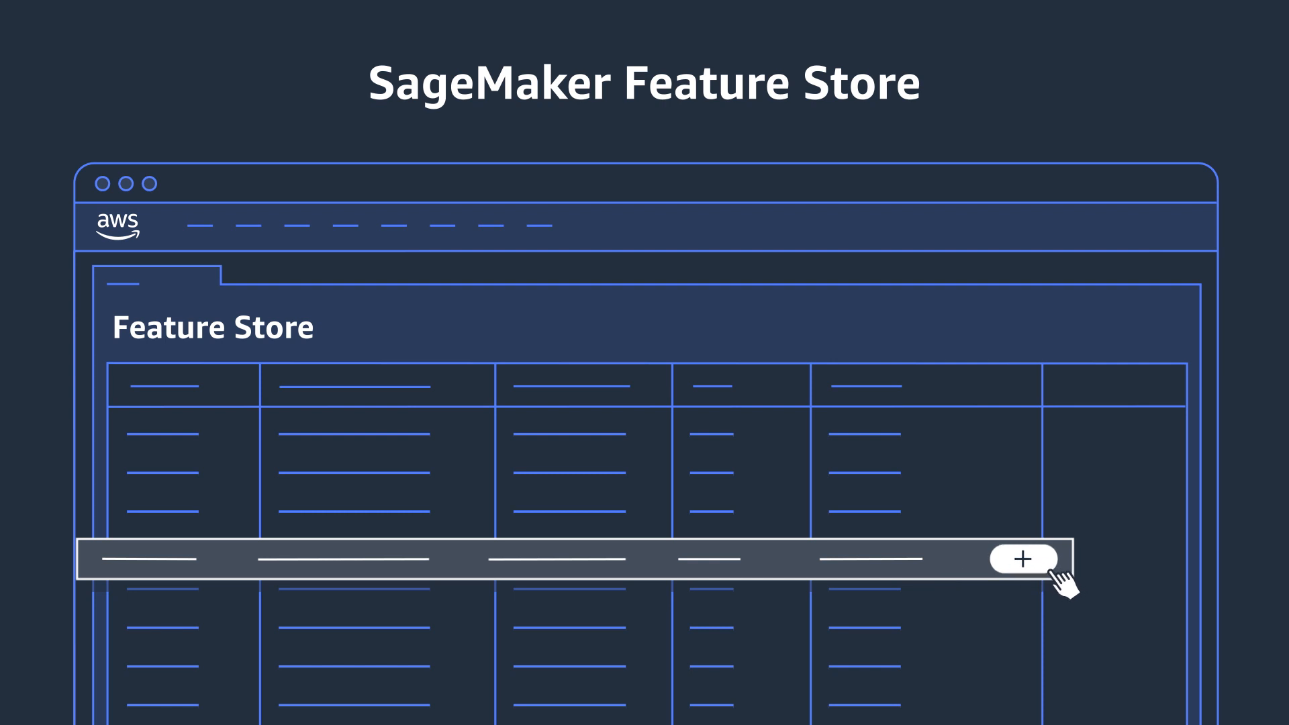